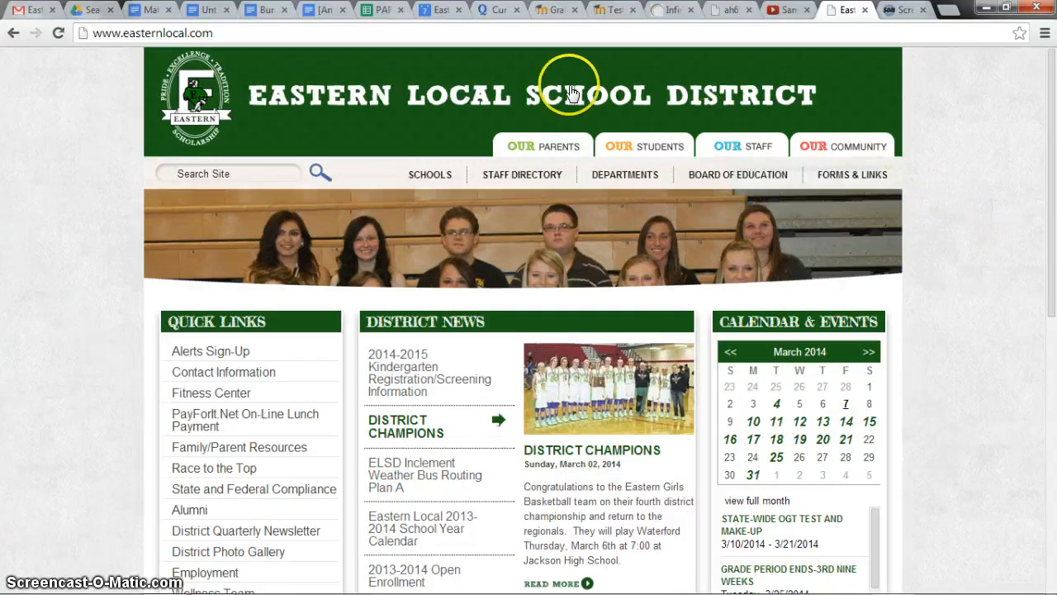
Scroll to the district homepage footer and choose the CMS Login icon.
{"action": "left_click", "coordinate": [149, 33]}
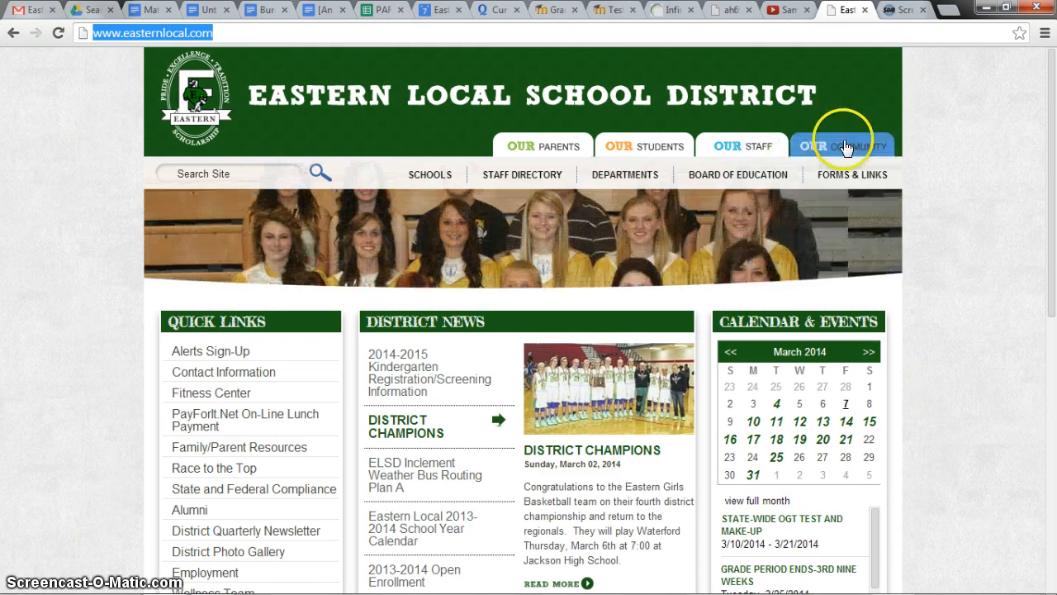
{"action": "scroll", "scroll_direction": "down", "scroll_amount": 3}
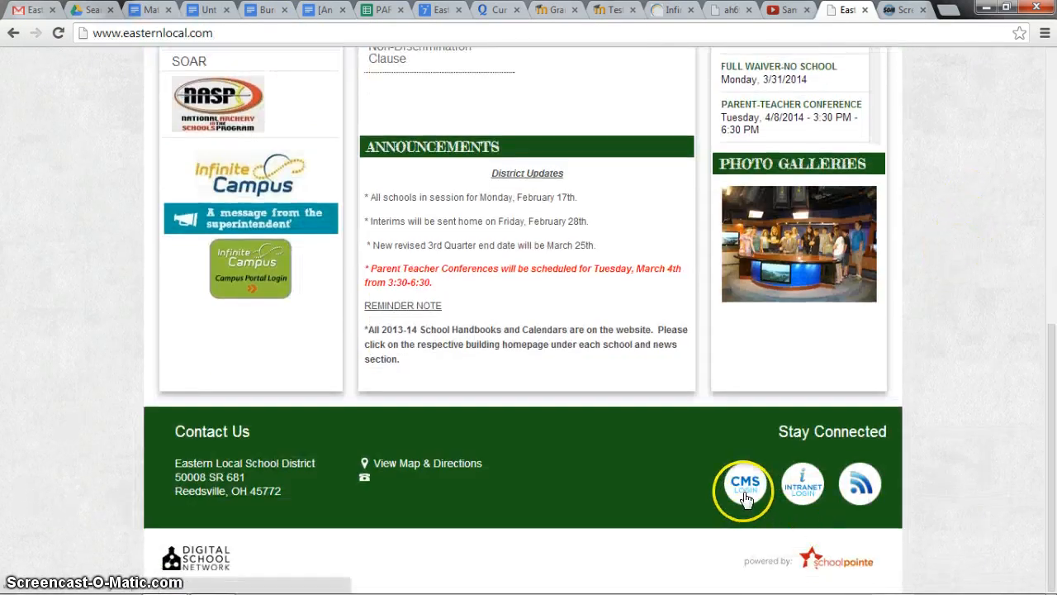
{"action": "left_click", "coordinate": [744, 484]}
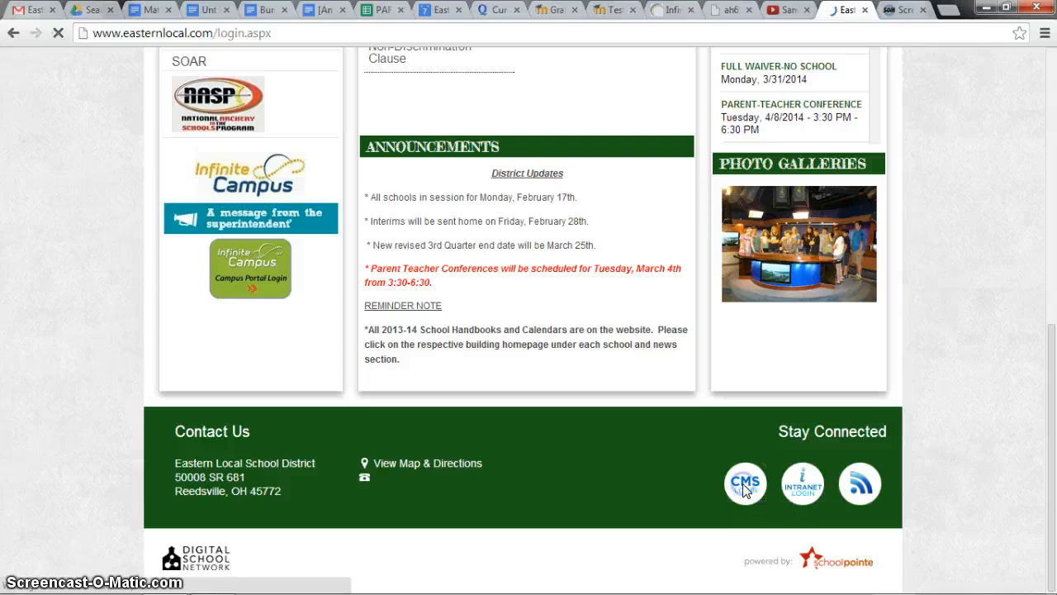
Log in with the staff email and password to reach the CMS welcome page.
{"action": "left_click", "coordinate": [744, 484]}
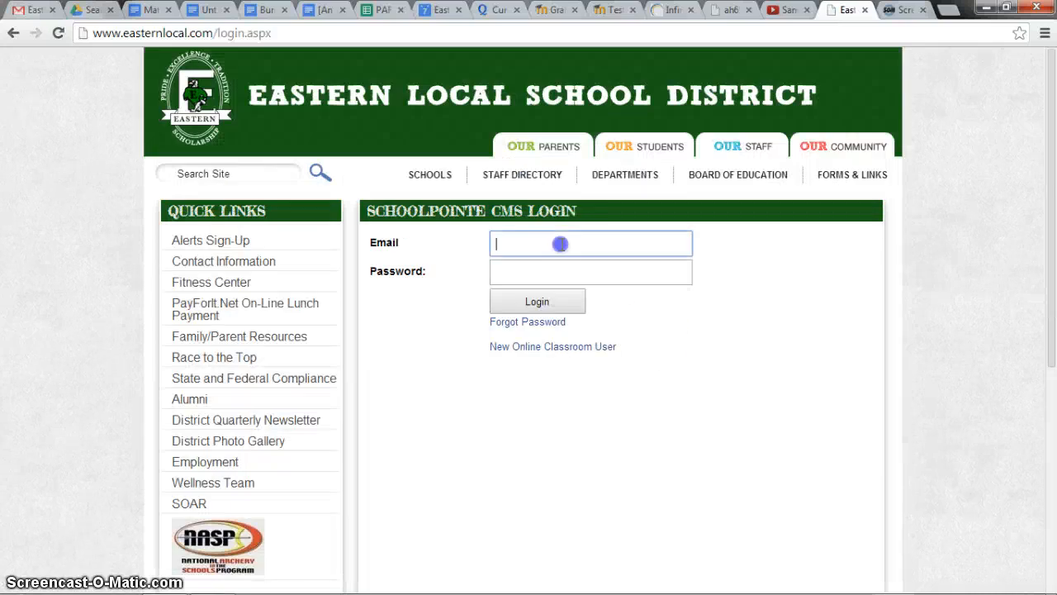
{"action": "mouse_move", "coordinate": [835, 389]}
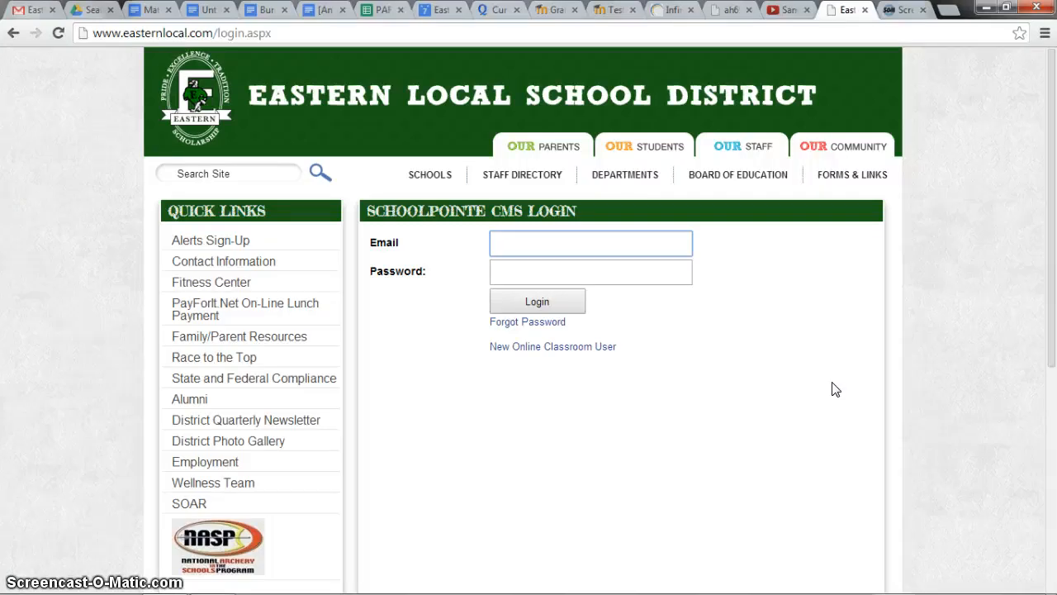
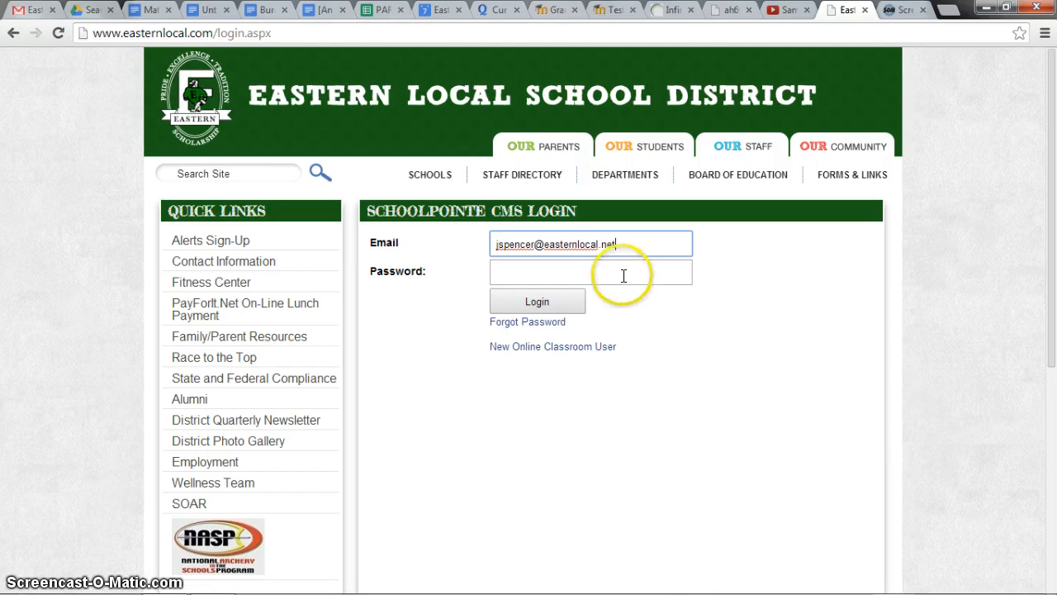
{"action": "left_click", "coordinate": [590, 272]}
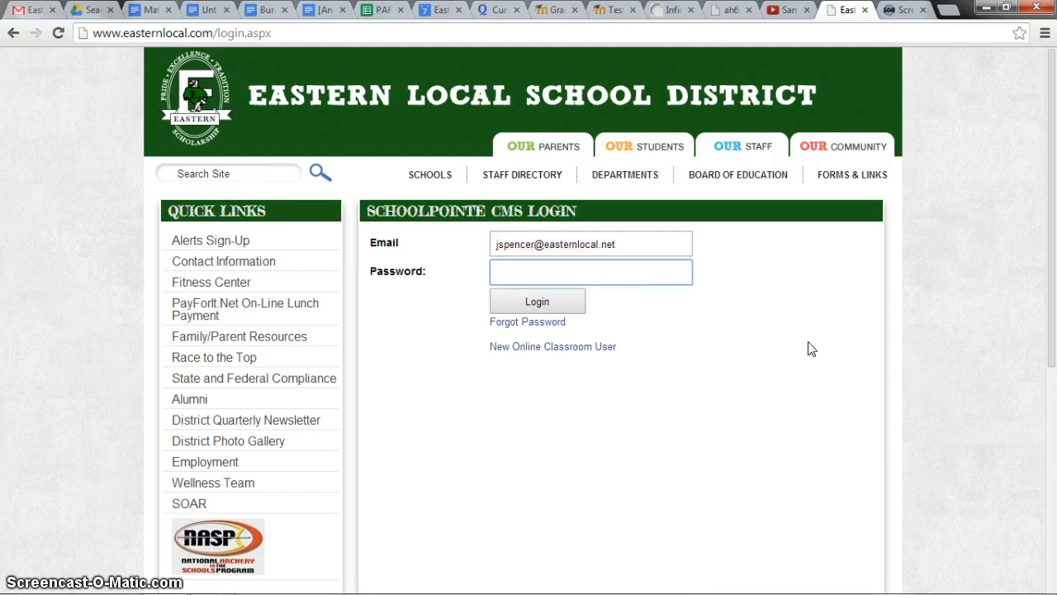
{"action": "type", "text": "••••••••"}
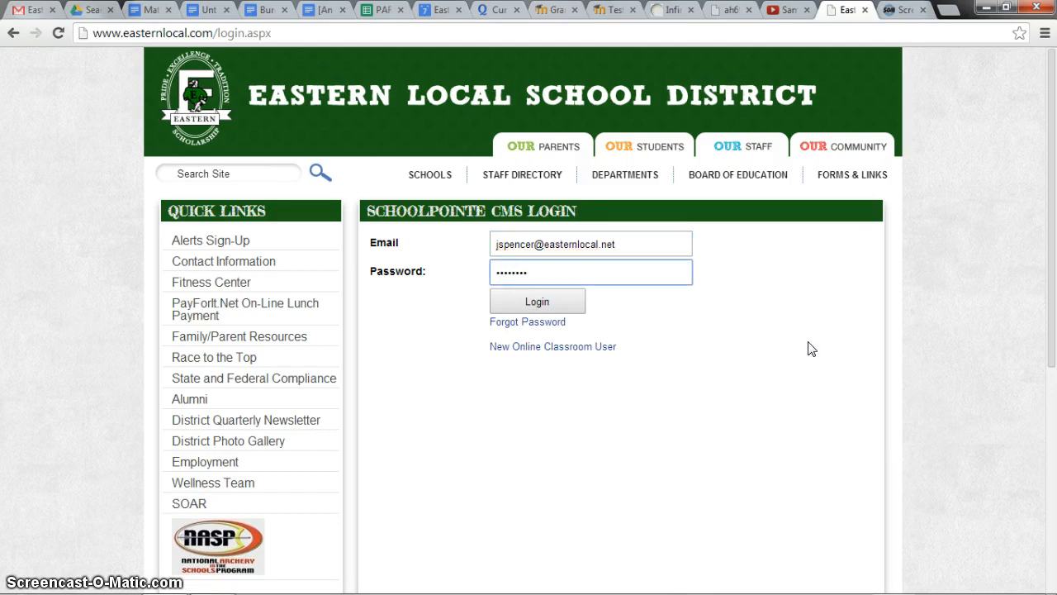
{"action": "left_click", "coordinate": [537, 299]}
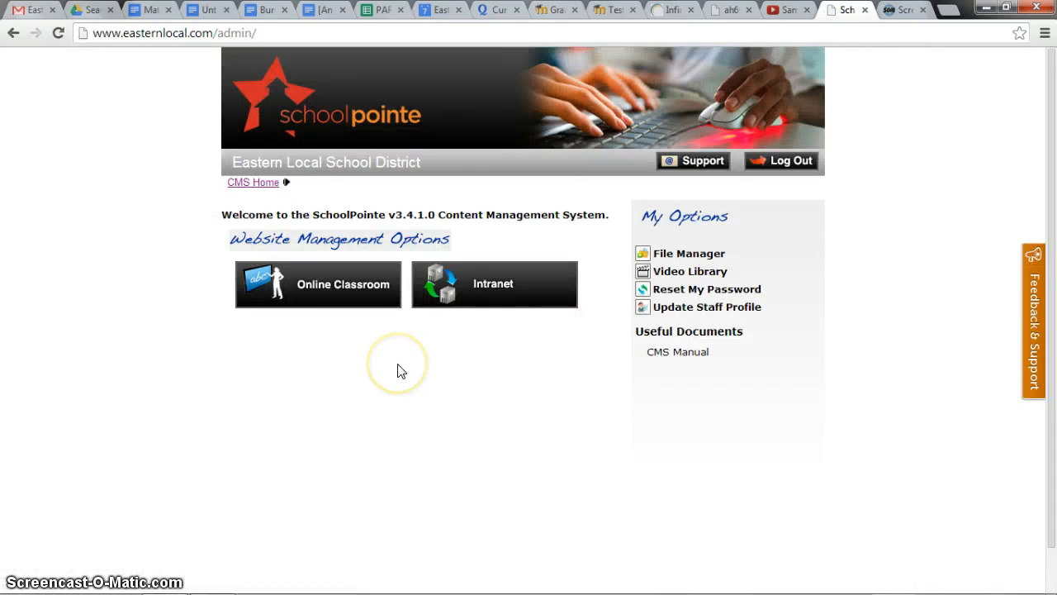
{"action": "mouse_move", "coordinate": [384, 362]}
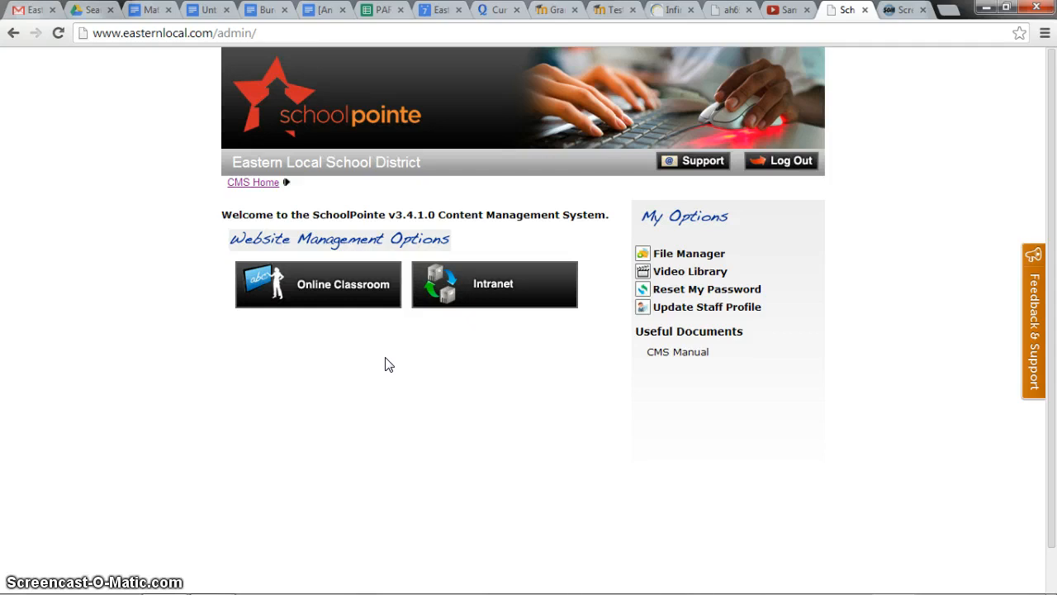
{"action": "mouse_move", "coordinate": [339, 304]}
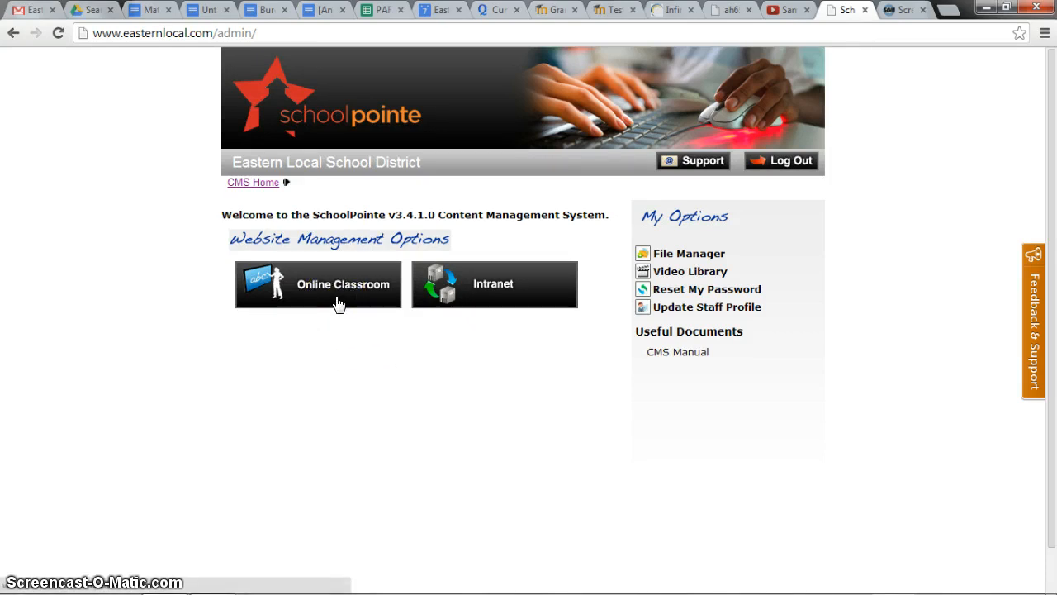
{"action": "mouse_move", "coordinate": [338, 294]}
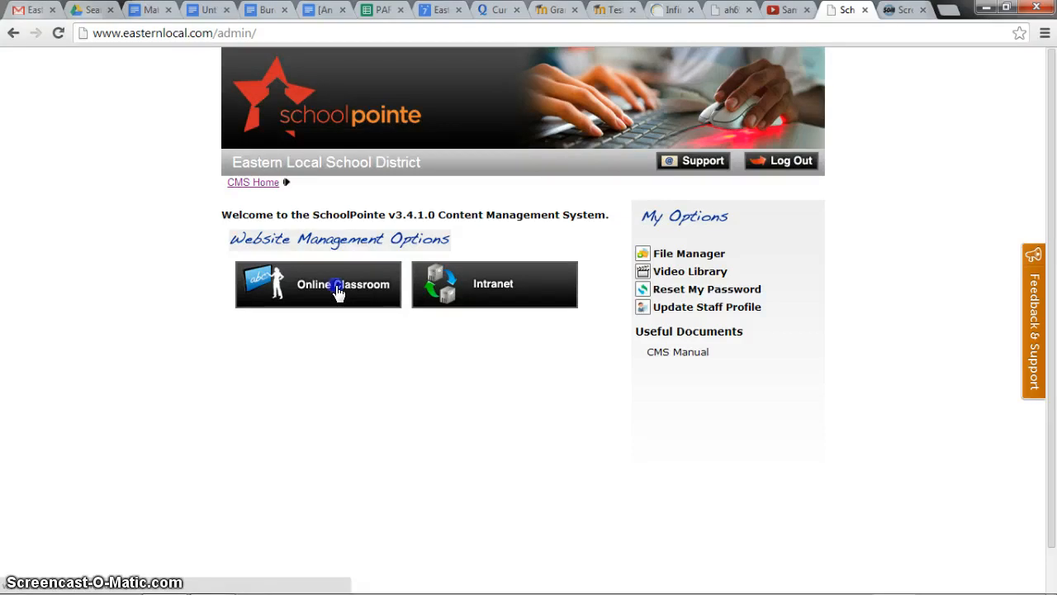
Choose Online Classroom under Website Management Options.
{"action": "left_click", "coordinate": [341, 283]}
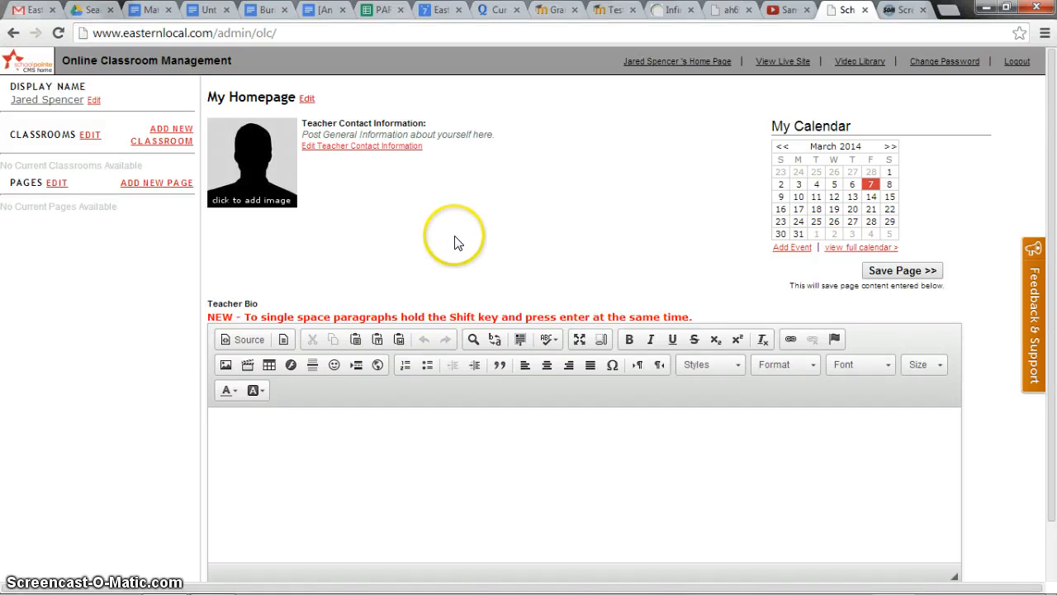
{"action": "mouse_move", "coordinate": [463, 230]}
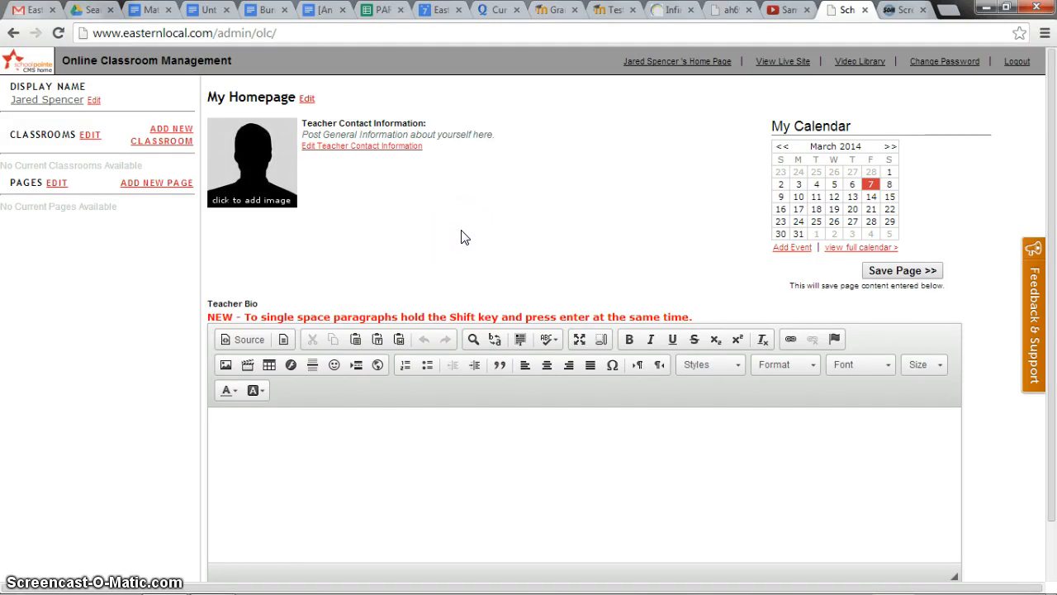
{"action": "mouse_move", "coordinate": [107, 360]}
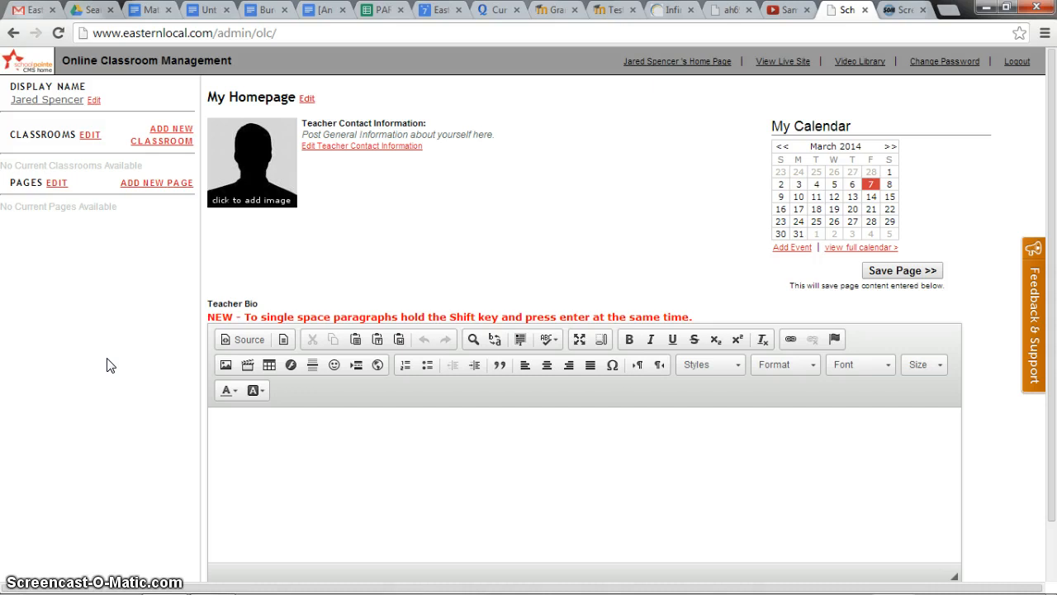
{"action": "mouse_move", "coordinate": [471, 264]}
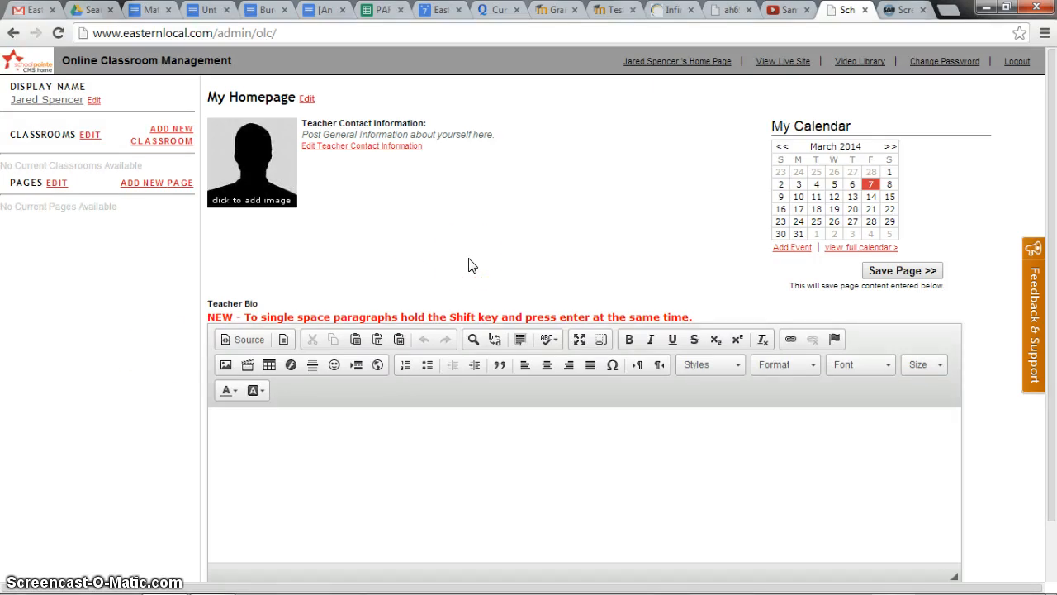
{"action": "left_click", "coordinate": [312, 264]}
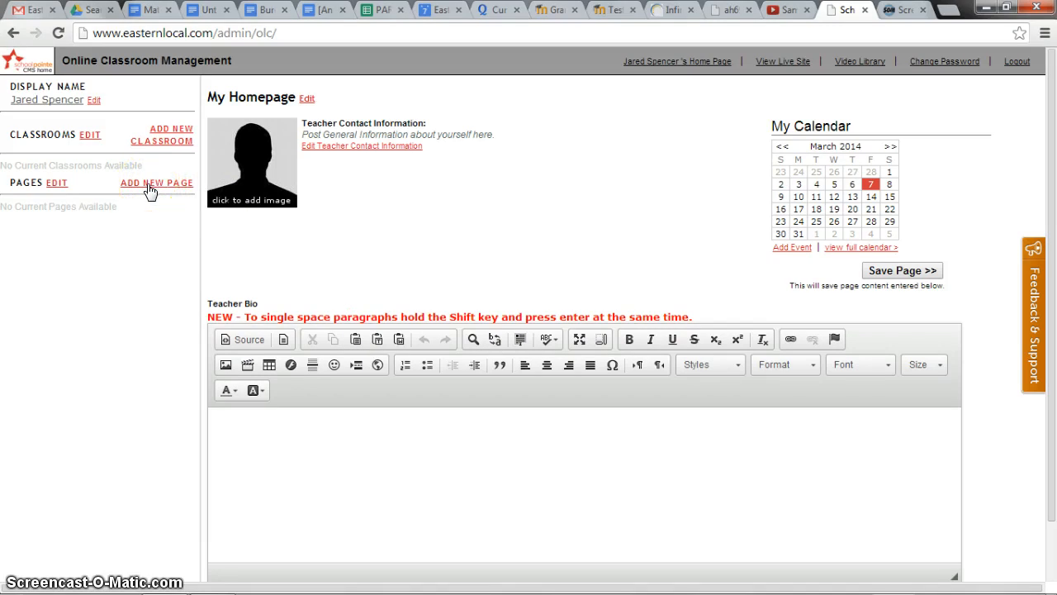
Add a new page titled 'Blizzard Bag' and save it.
{"action": "left_click", "coordinate": [156, 182]}
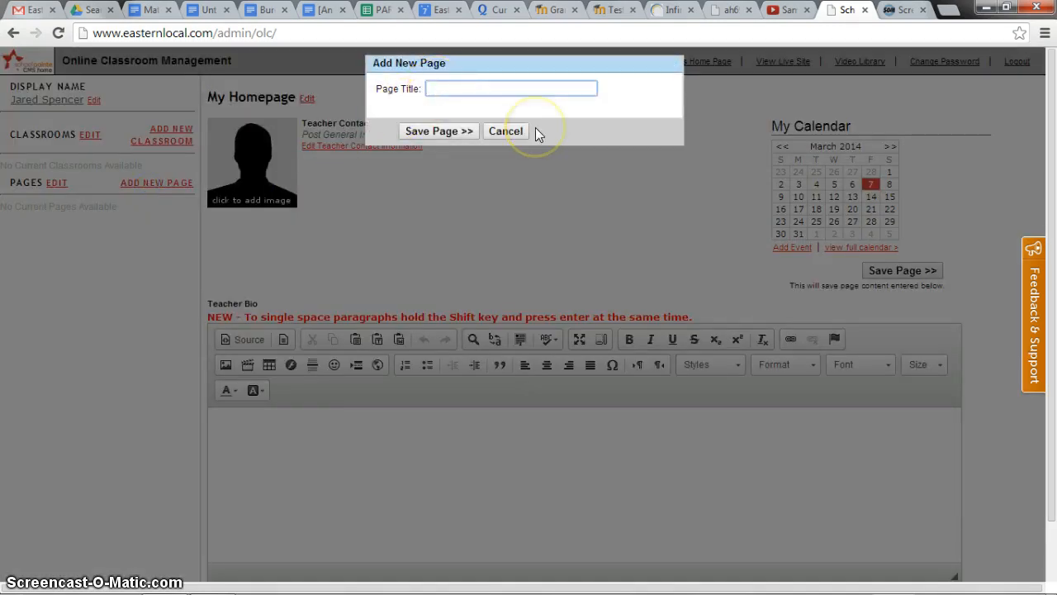
{"action": "type", "text": "Blizzard Bag"}
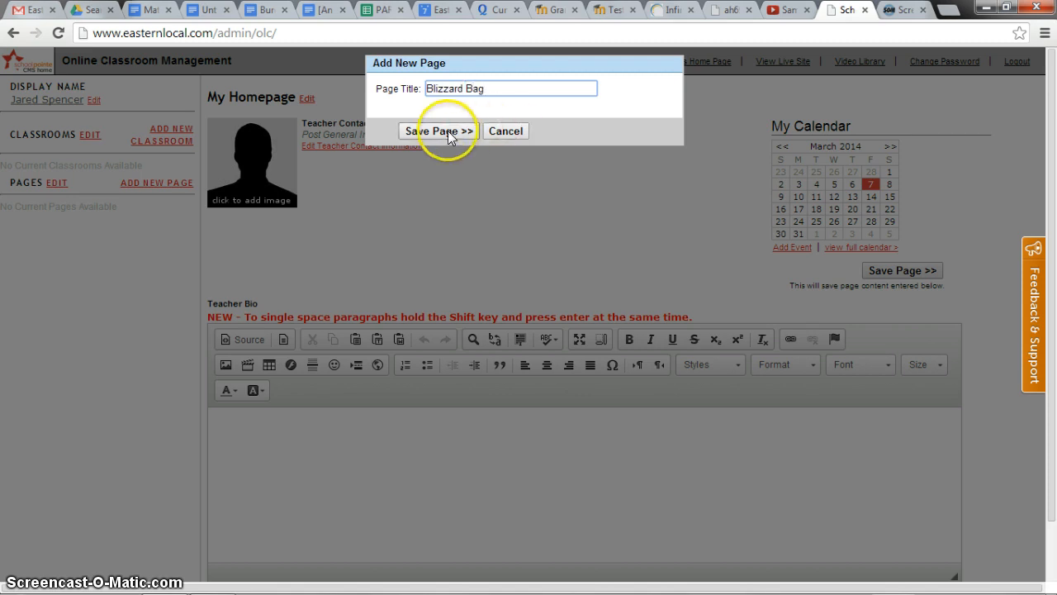
{"action": "left_click", "coordinate": [437, 131]}
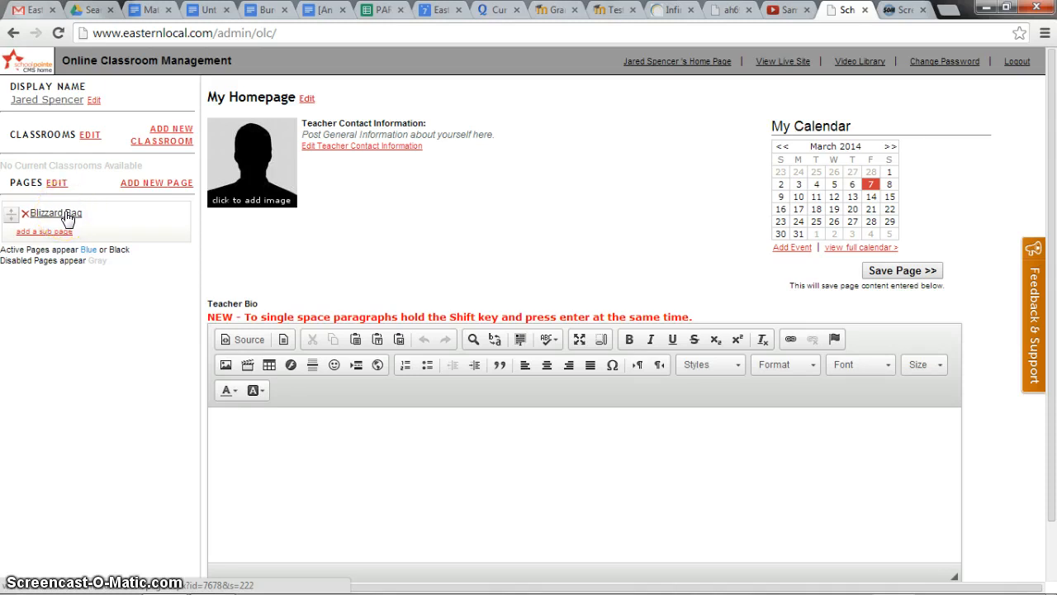
{"action": "left_click", "coordinate": [55, 212]}
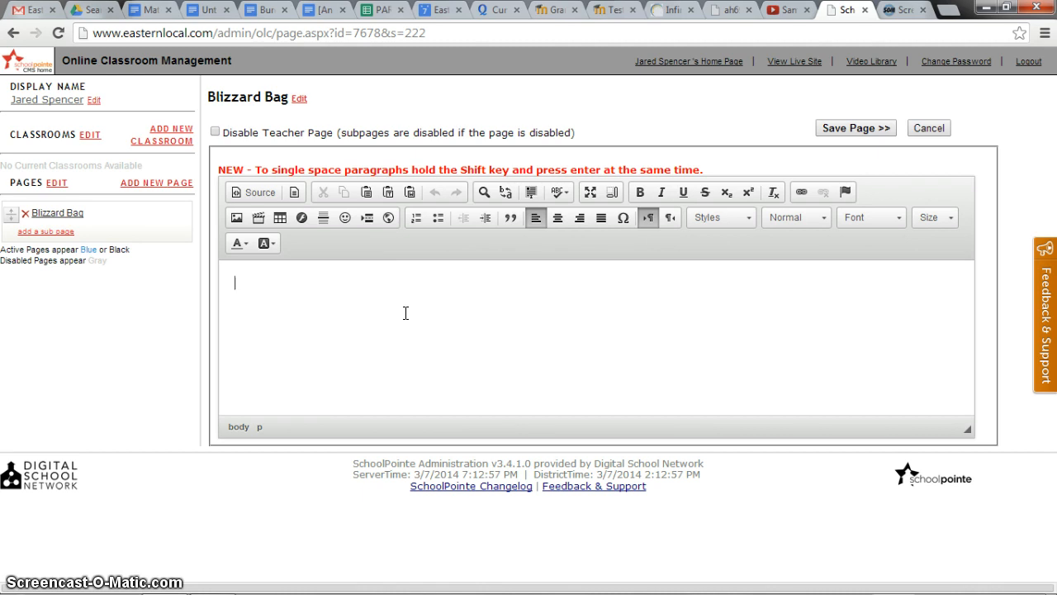
{"action": "type", "text": "This is Mr."}
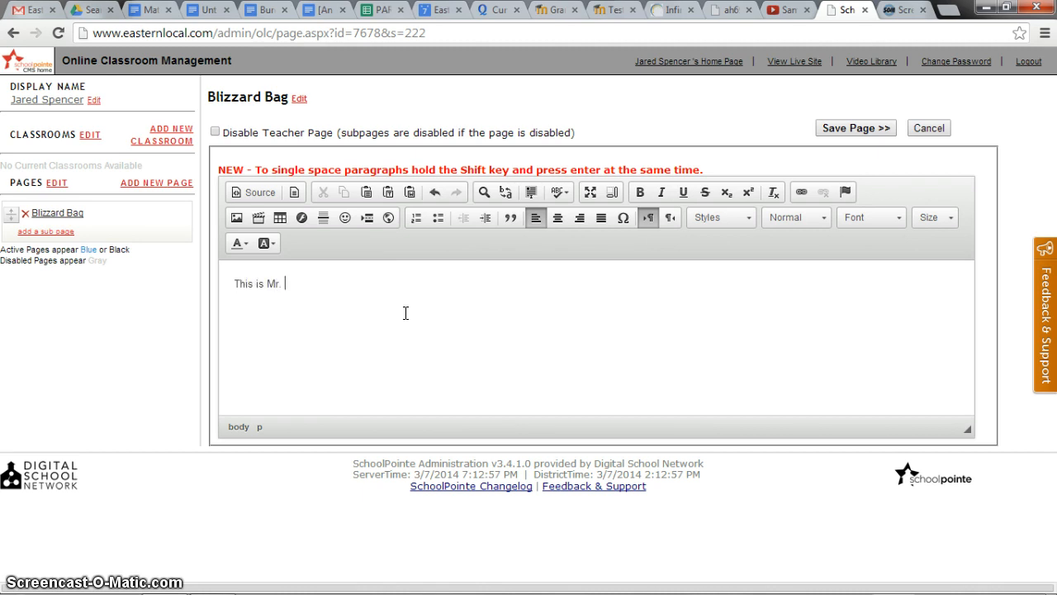
{"action": "type", "text": "Spencer's"}
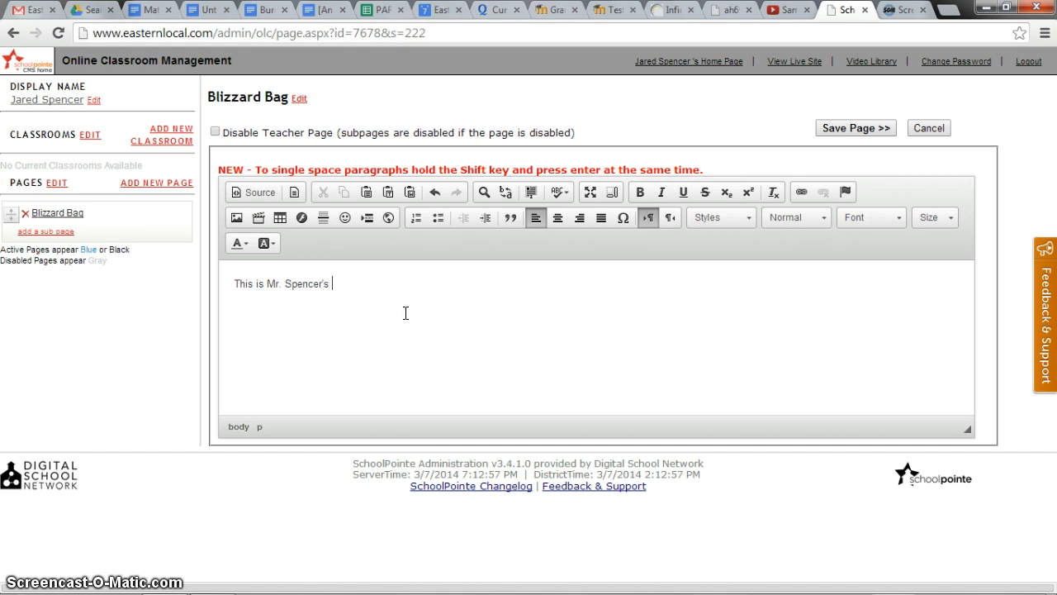
{"action": "type", "text": "blizzard"}
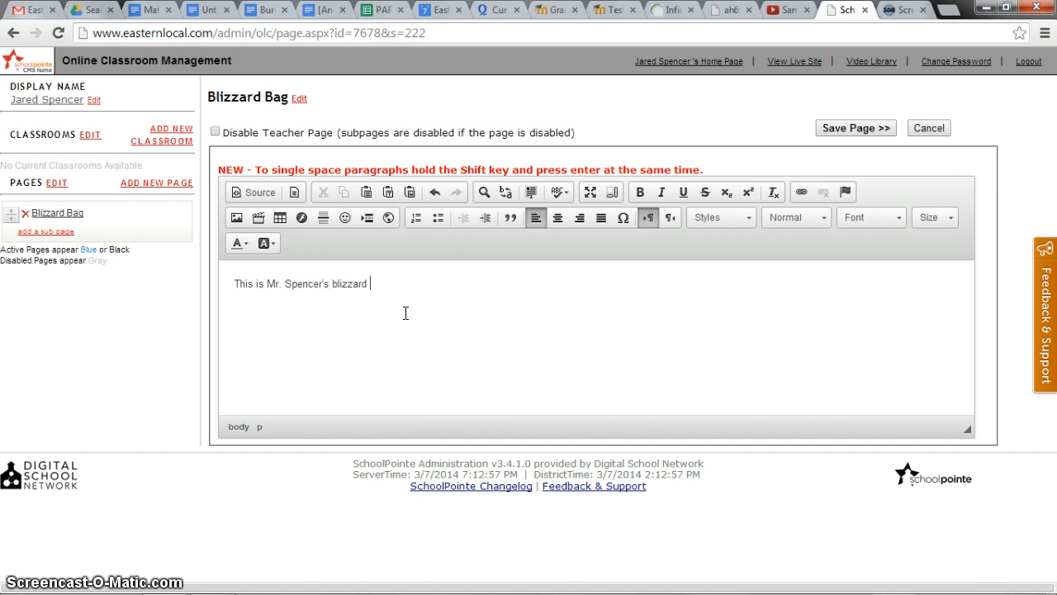
{"action": "type", "text": "bag"}
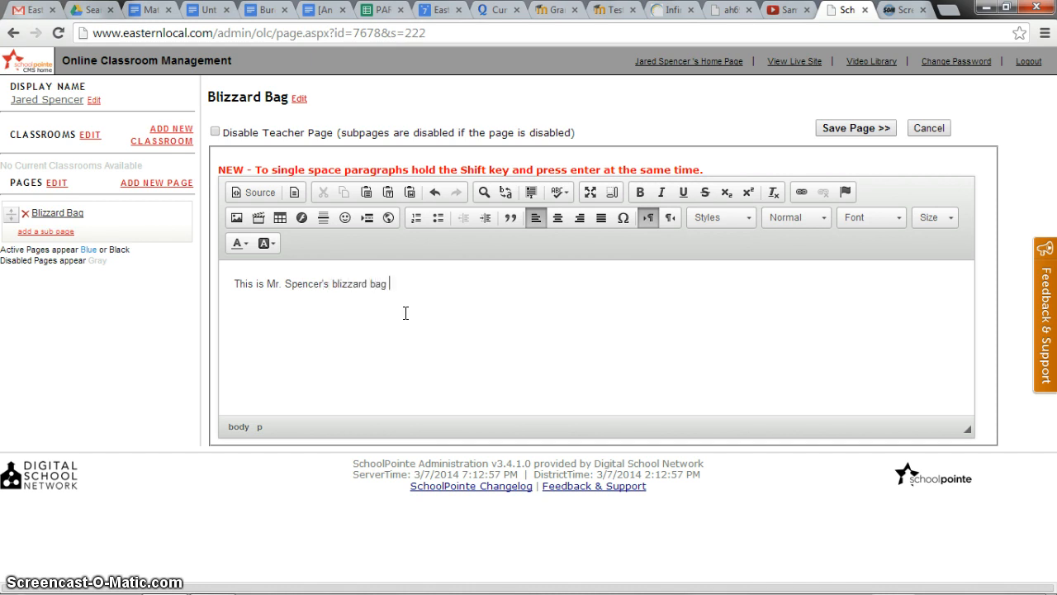
{"action": "type", "text": "assignment."}
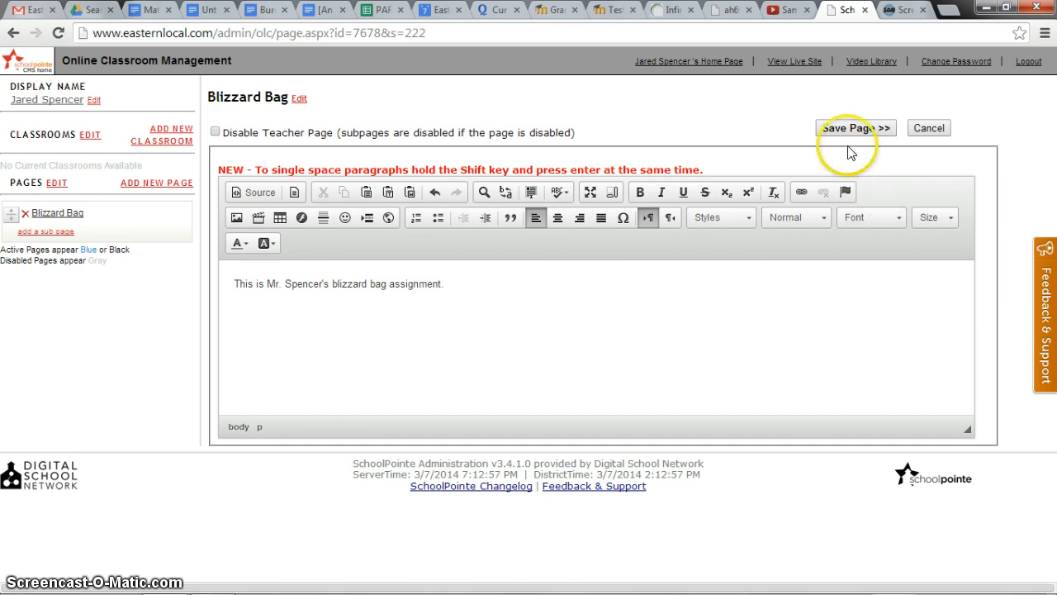
{"action": "left_click", "coordinate": [855, 127]}
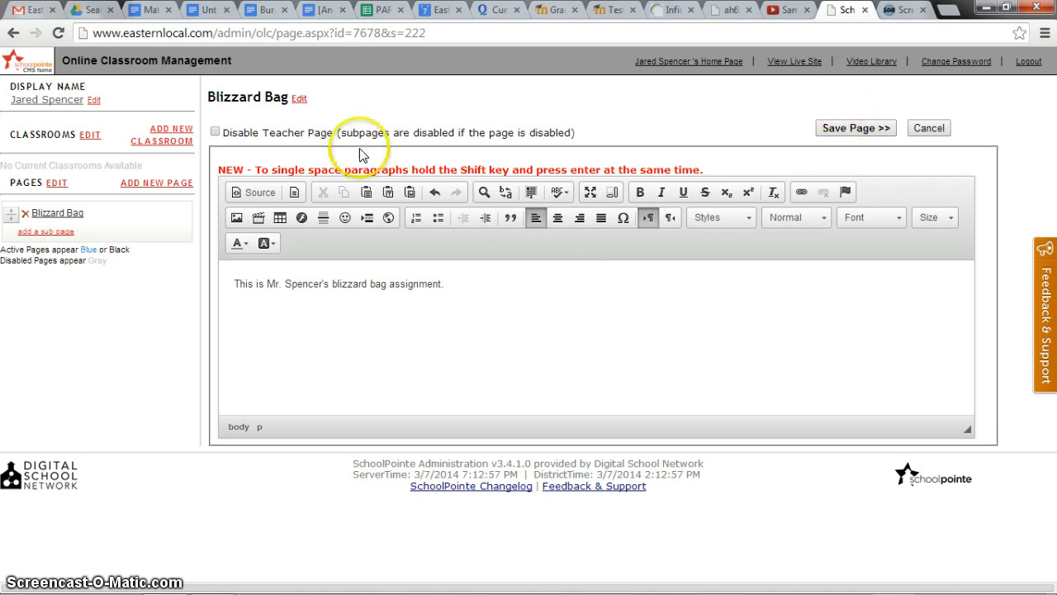
{"action": "mouse_move", "coordinate": [138, 350]}
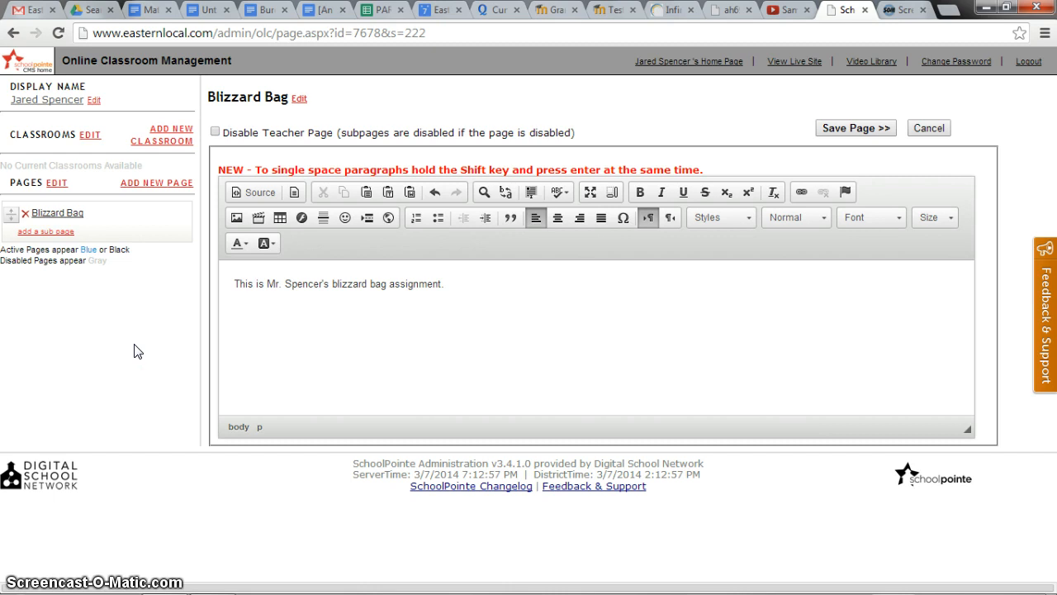
{"action": "mouse_move", "coordinate": [140, 348]}
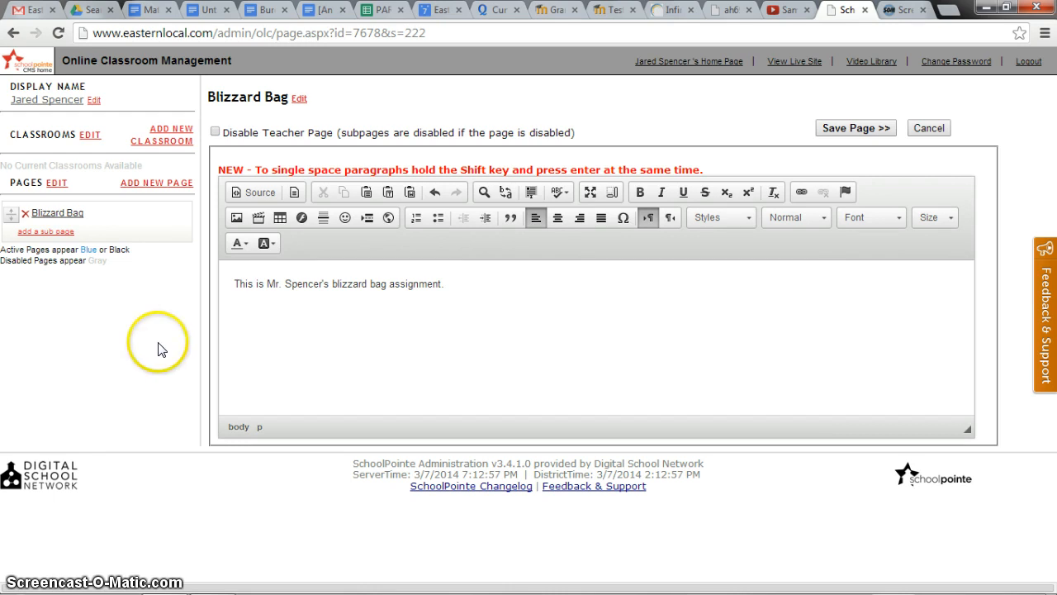
{"action": "mouse_move", "coordinate": [530, 318]}
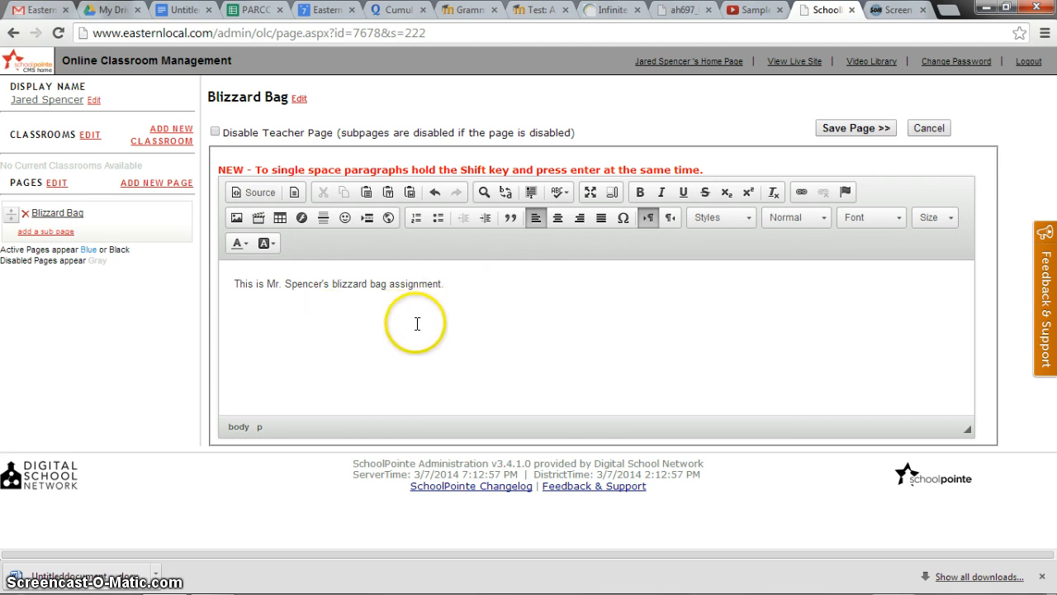
{"action": "mouse_move", "coordinate": [801, 192]}
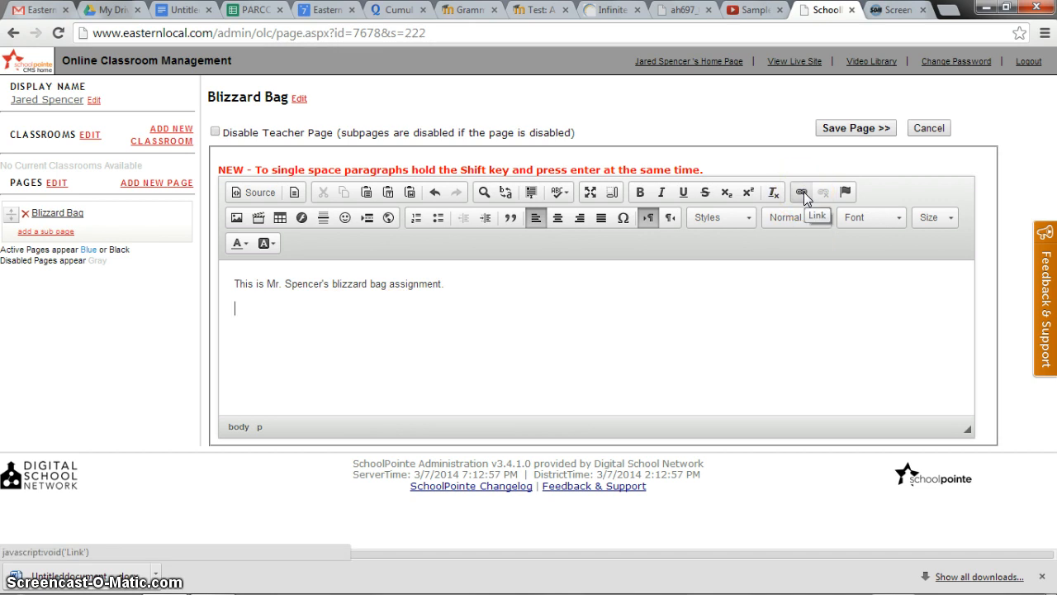
Bring up the Link dialog on the new line below the assignment text.
{"action": "left_click", "coordinate": [800, 192]}
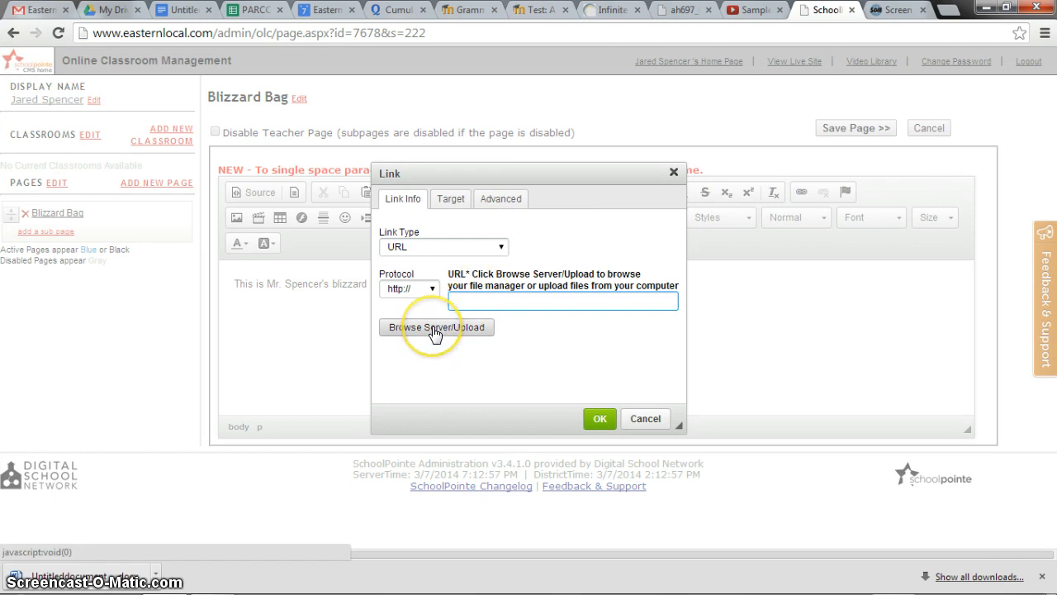
{"action": "mouse_move", "coordinate": [436, 327]}
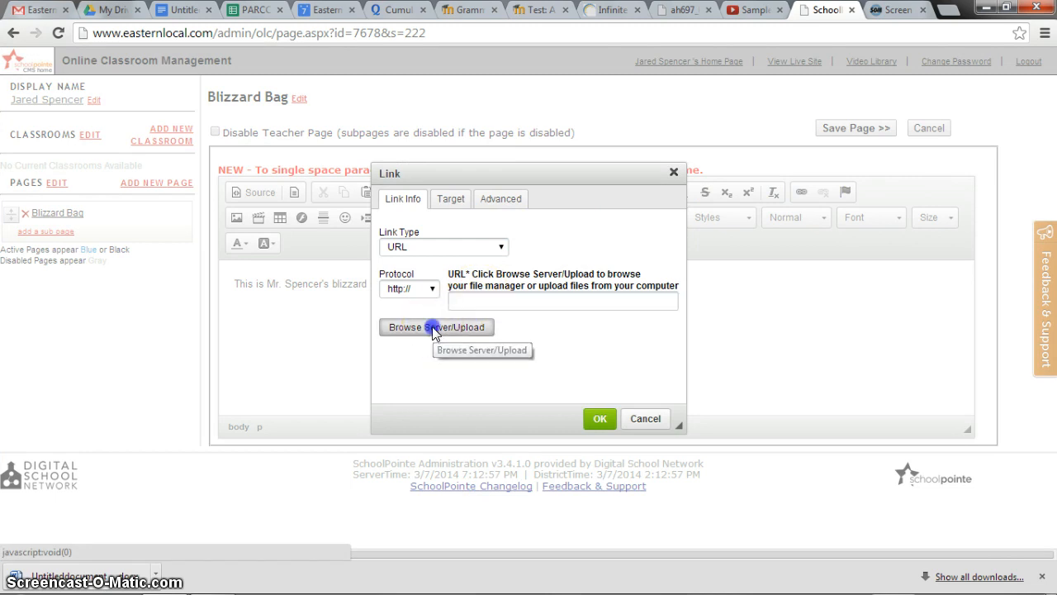
Upload 'Mr Spencer Blizzard Bag Day 1' into the Files folder as the link target.
{"action": "left_click", "coordinate": [437, 327]}
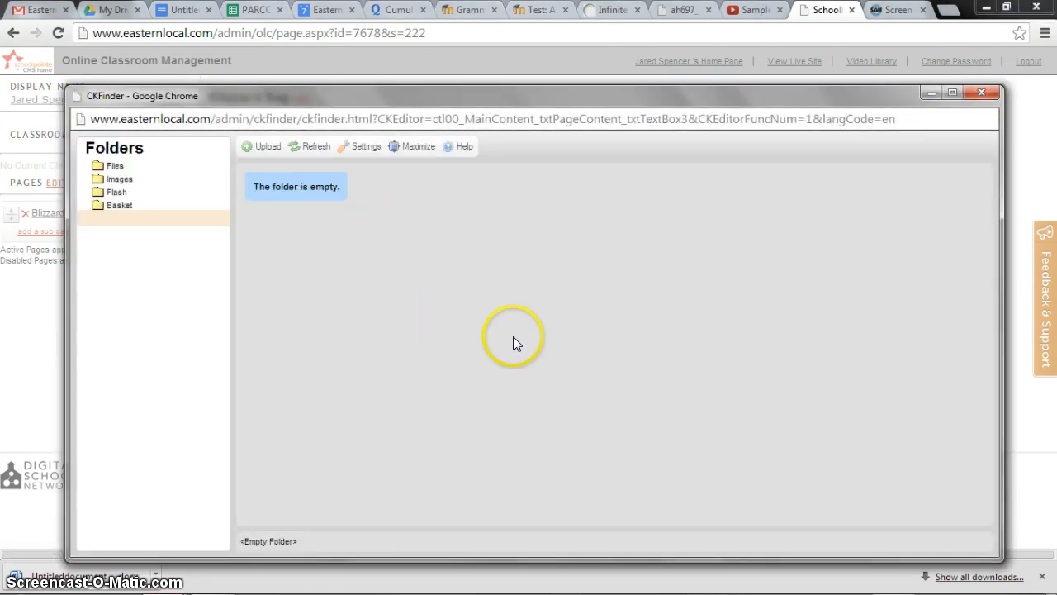
{"action": "mouse_move", "coordinate": [419, 256]}
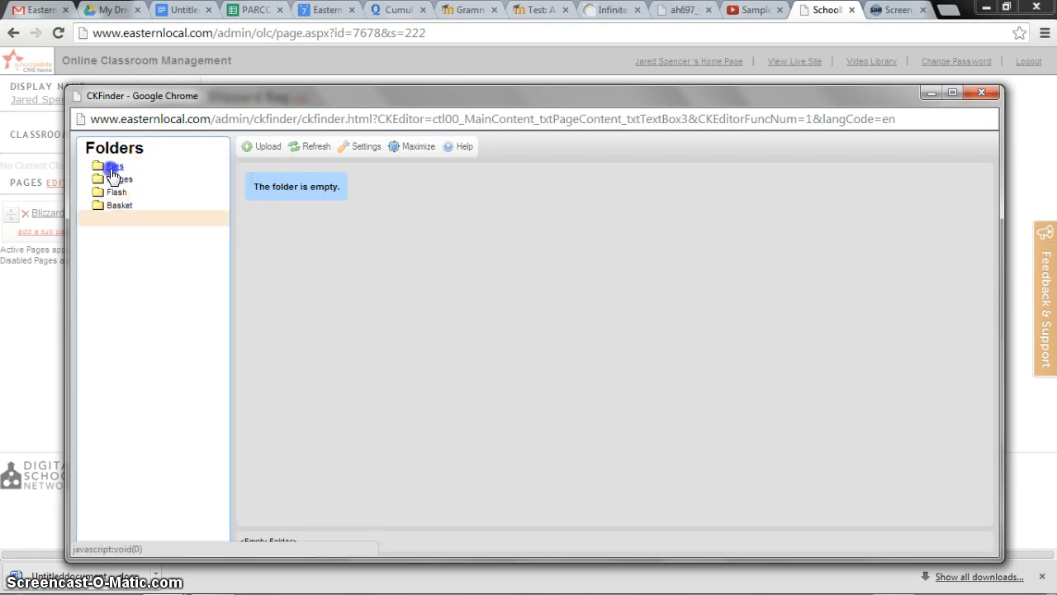
{"action": "left_click", "coordinate": [262, 146]}
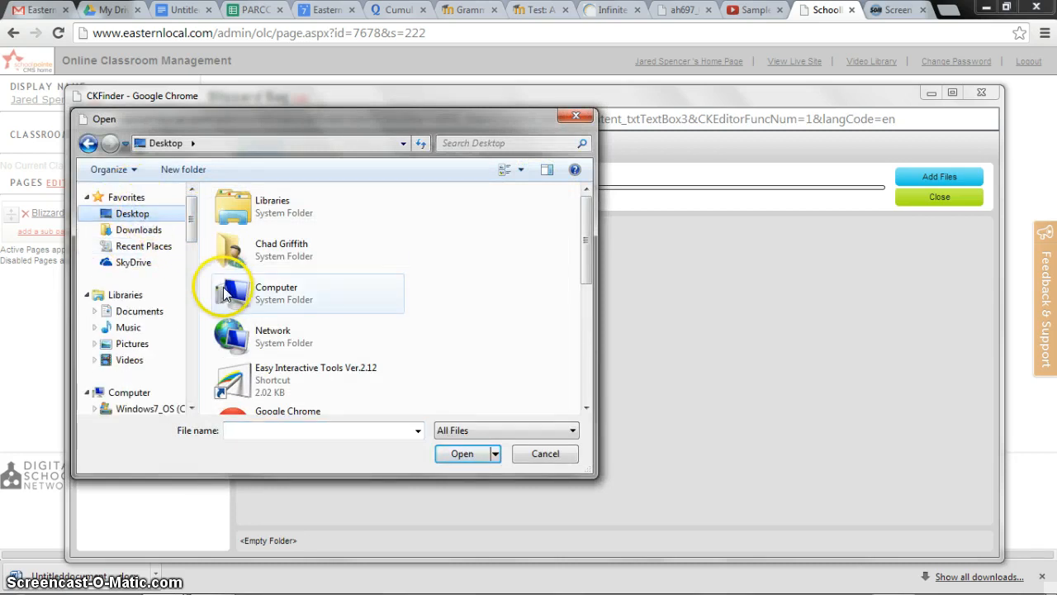
{"action": "scroll", "scroll_direction": "down", "scroll_amount": 3}
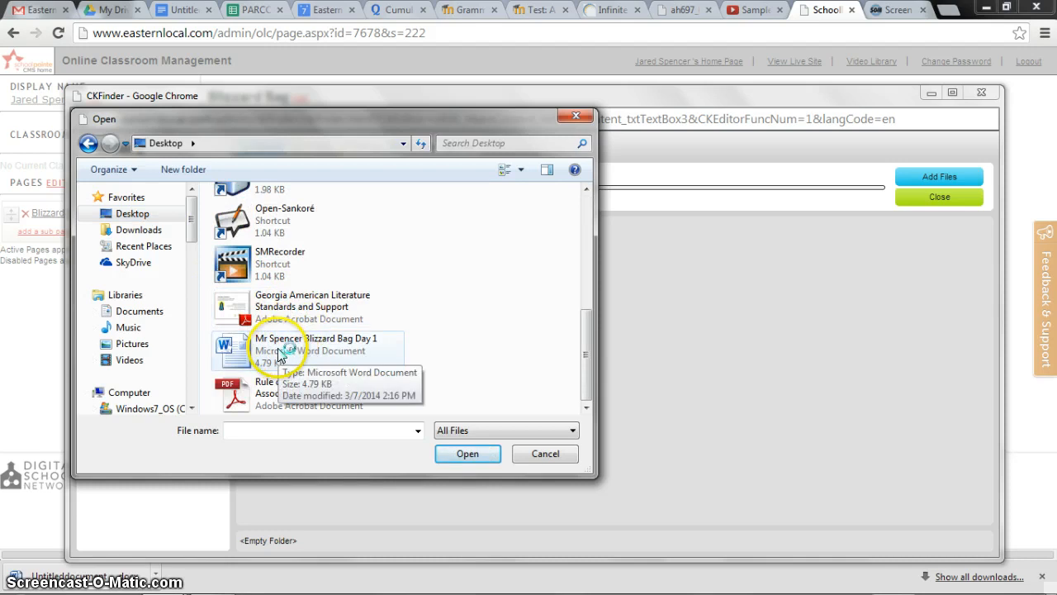
{"action": "mouse_move", "coordinate": [312, 355]}
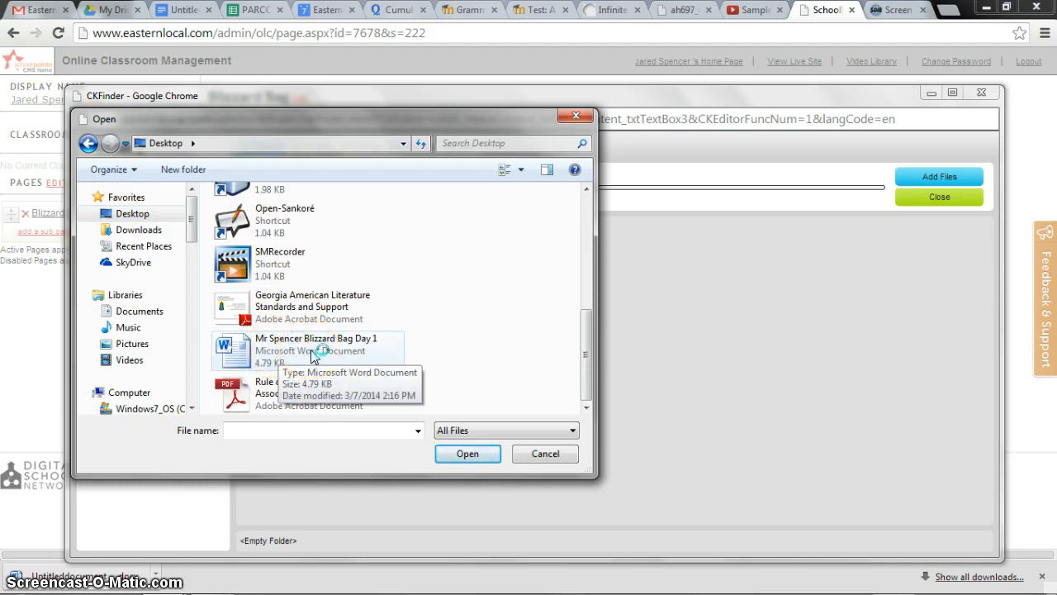
{"action": "left_click", "coordinate": [467, 453]}
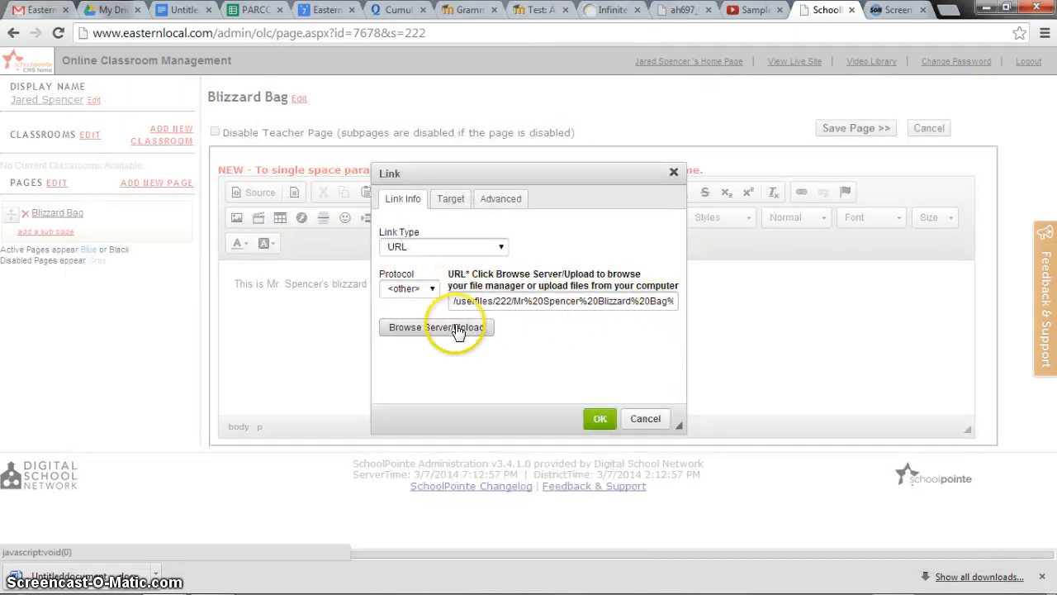
Insert the Day 1 document link and save the Blizzard Bag page.
{"action": "left_click", "coordinate": [599, 419]}
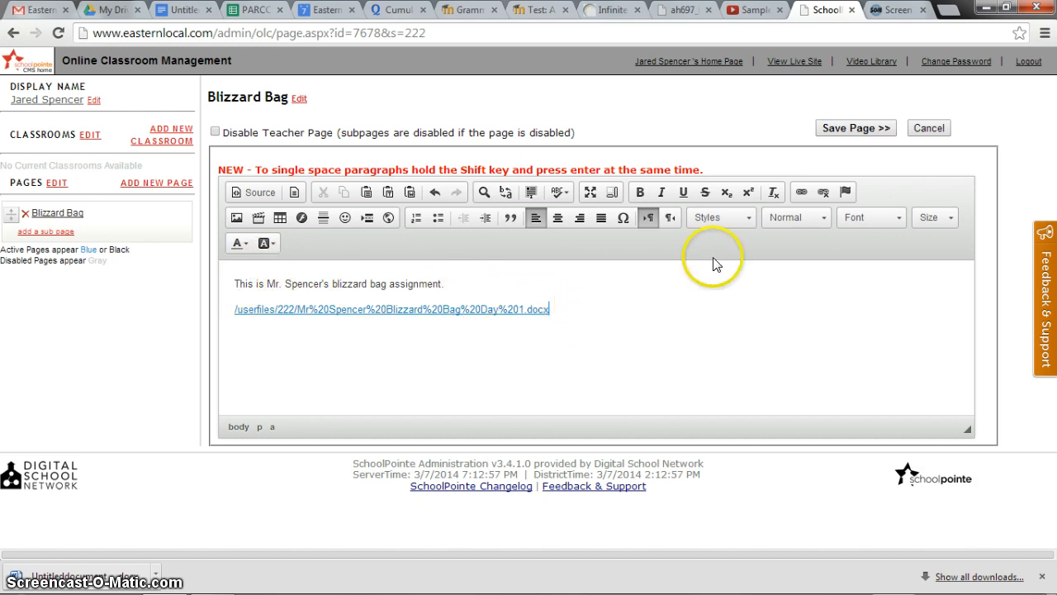
{"action": "left_click", "coordinate": [855, 127]}
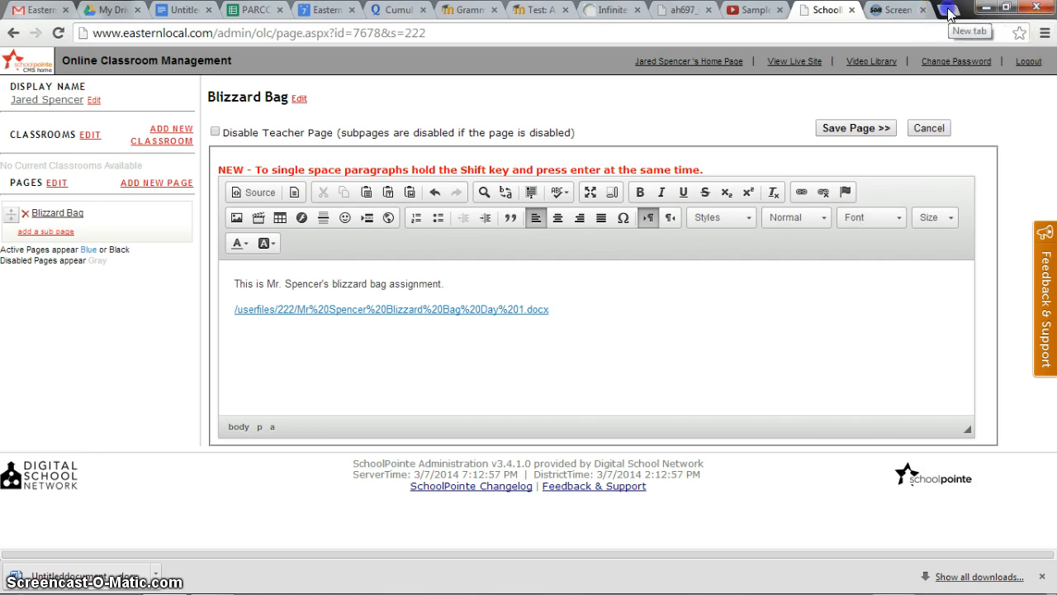
{"action": "left_click", "coordinate": [948, 9]}
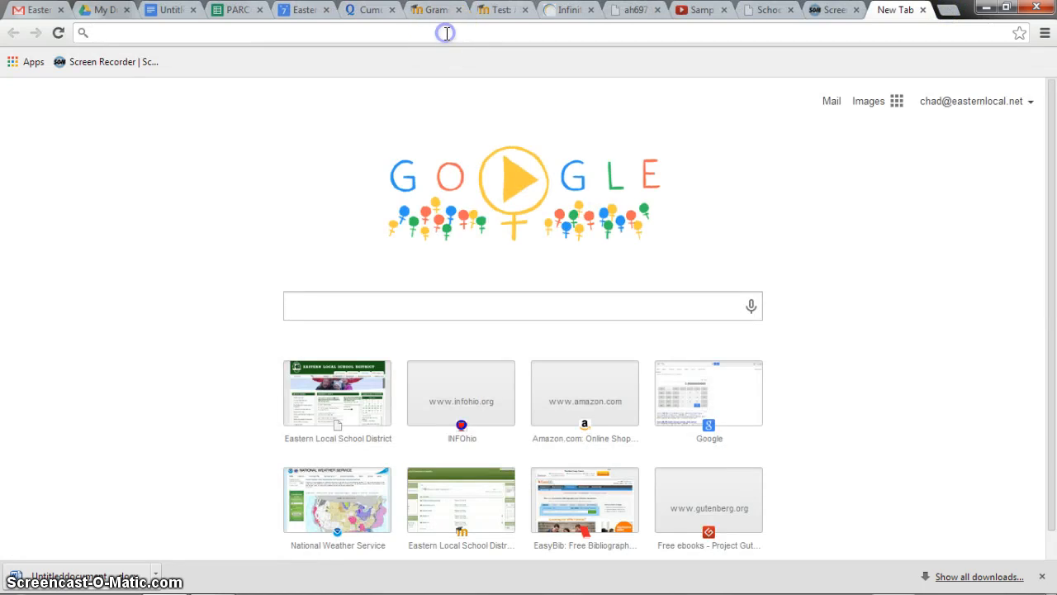
{"action": "type", "text": "www.easternlocal.com"}
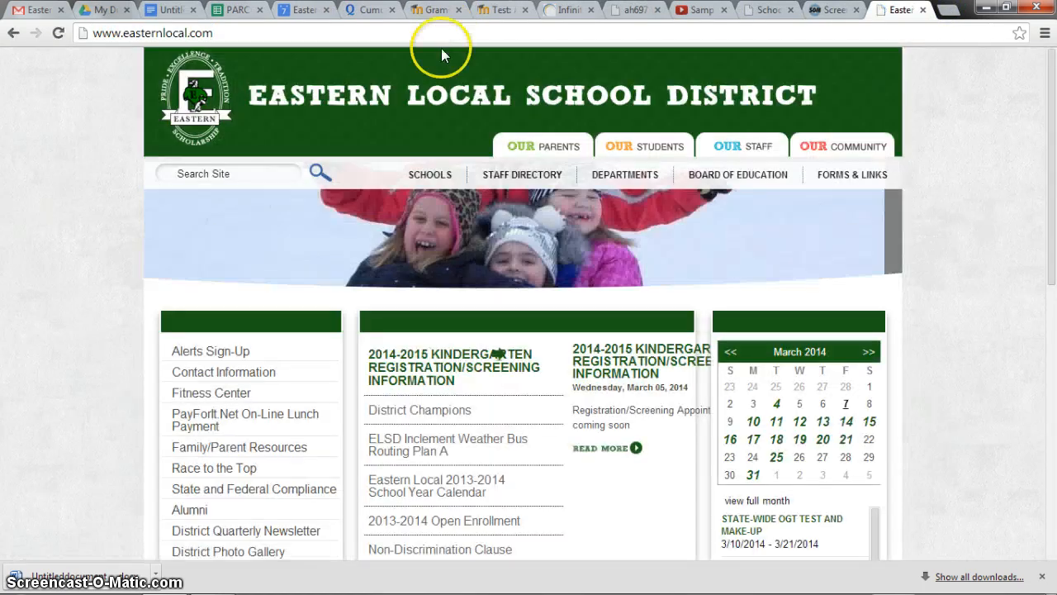
{"action": "left_click", "coordinate": [430, 175]}
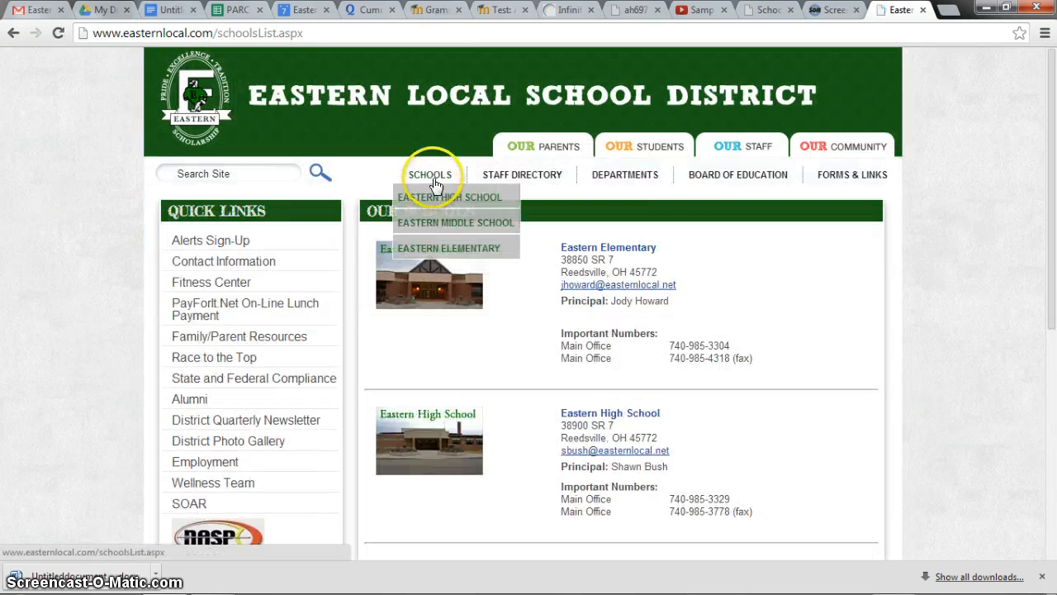
{"action": "left_click", "coordinate": [456, 223]}
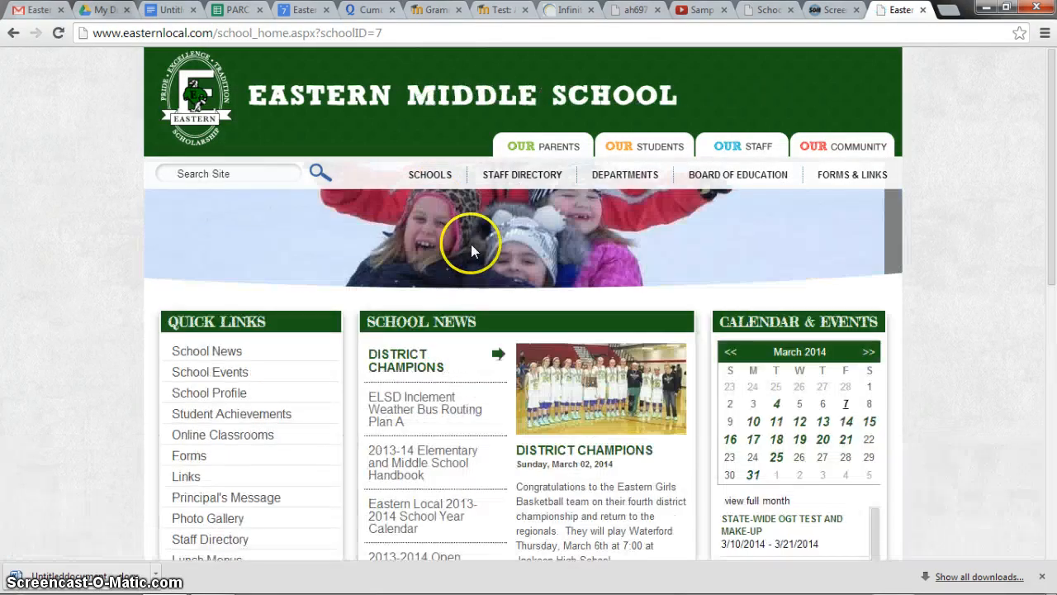
{"action": "scroll", "scroll_direction": "down", "scroll_amount": 3}
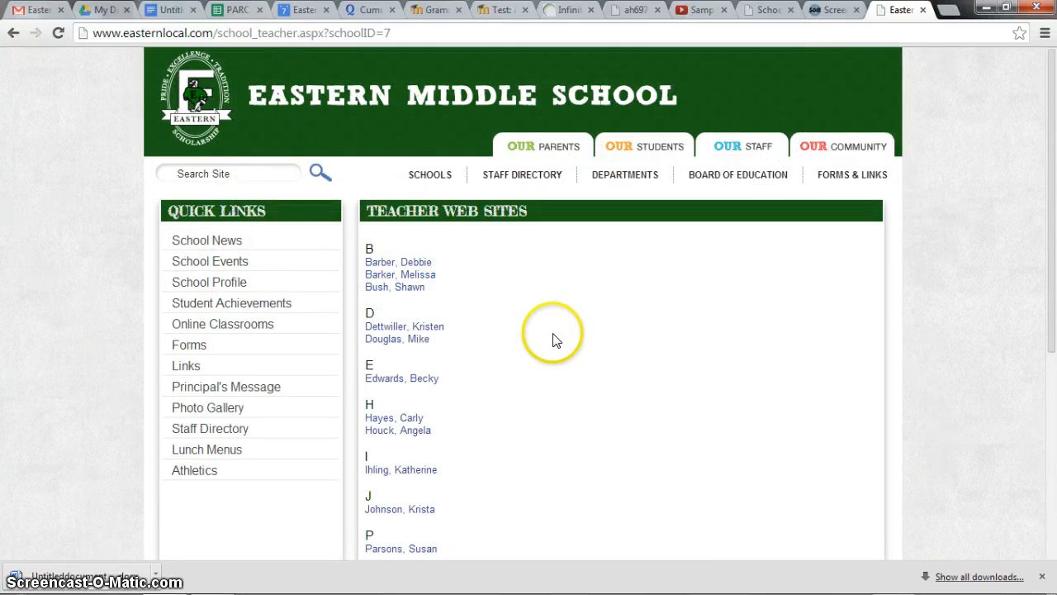
{"action": "scroll", "scroll_direction": "down", "scroll_amount": 3}
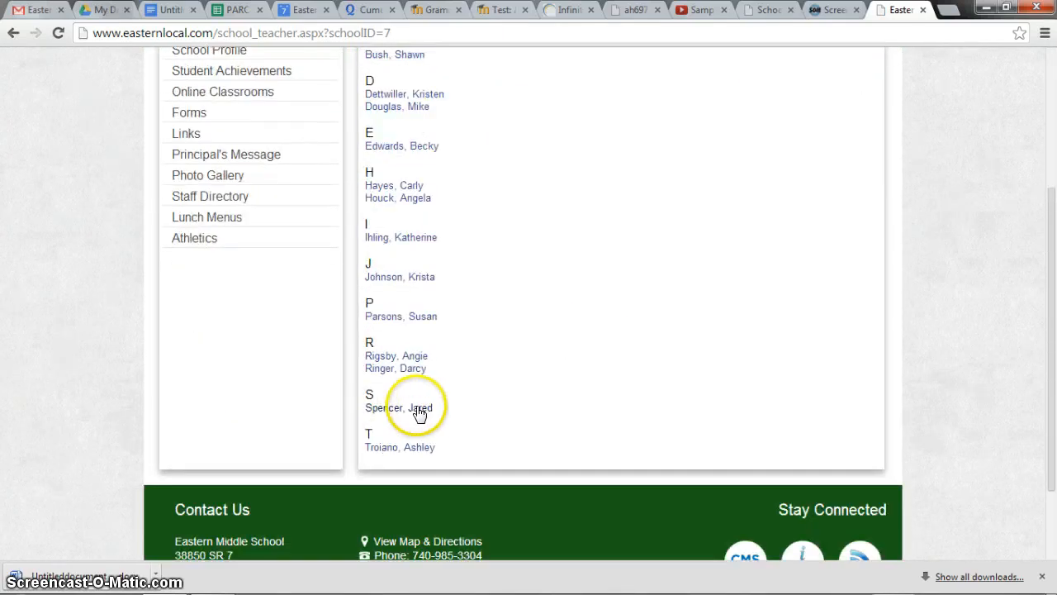
{"action": "left_click", "coordinate": [393, 408]}
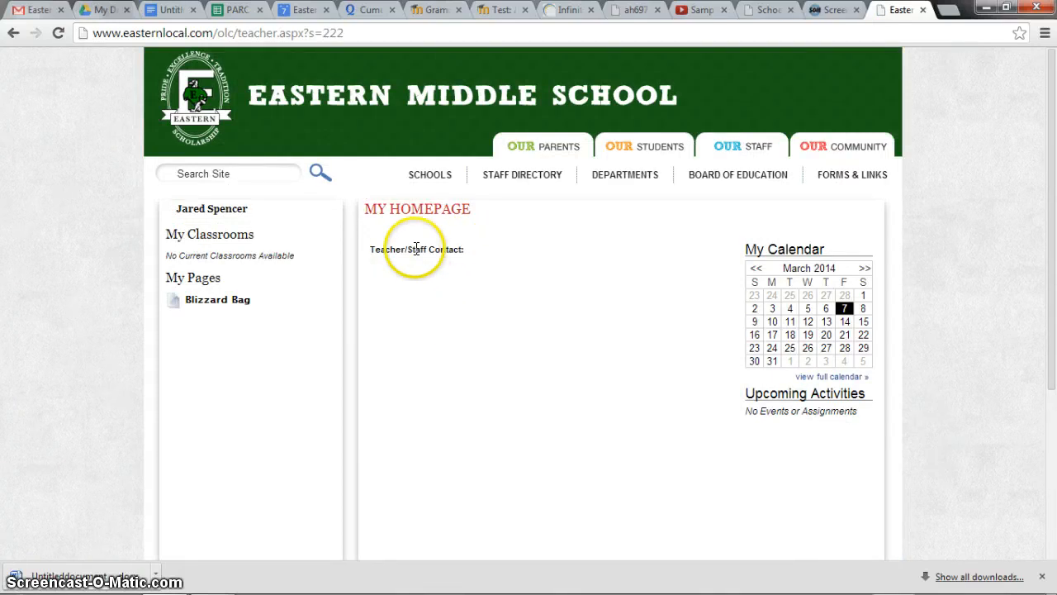
Open the public Blizzard Bag page and download its Day 1 .docx link.
{"action": "left_click", "coordinate": [217, 299]}
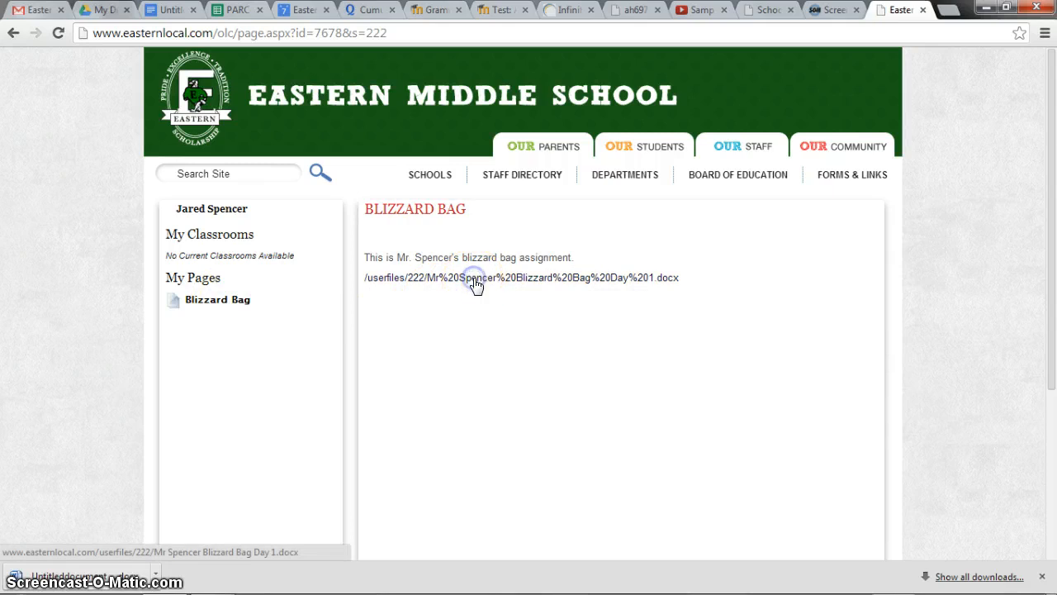
{"action": "left_click", "coordinate": [477, 278]}
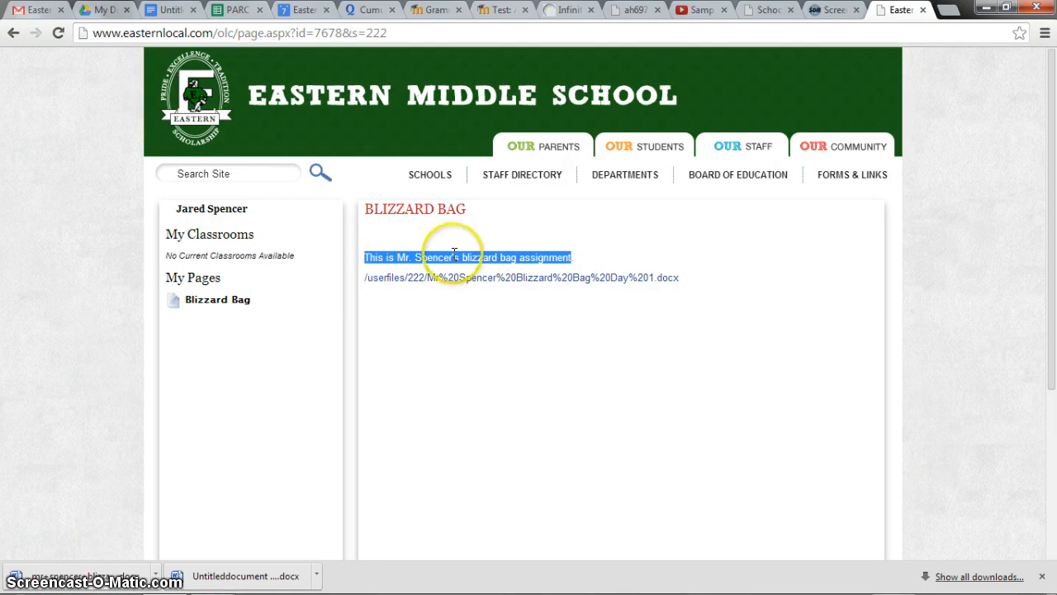
{"action": "left_click", "coordinate": [465, 329]}
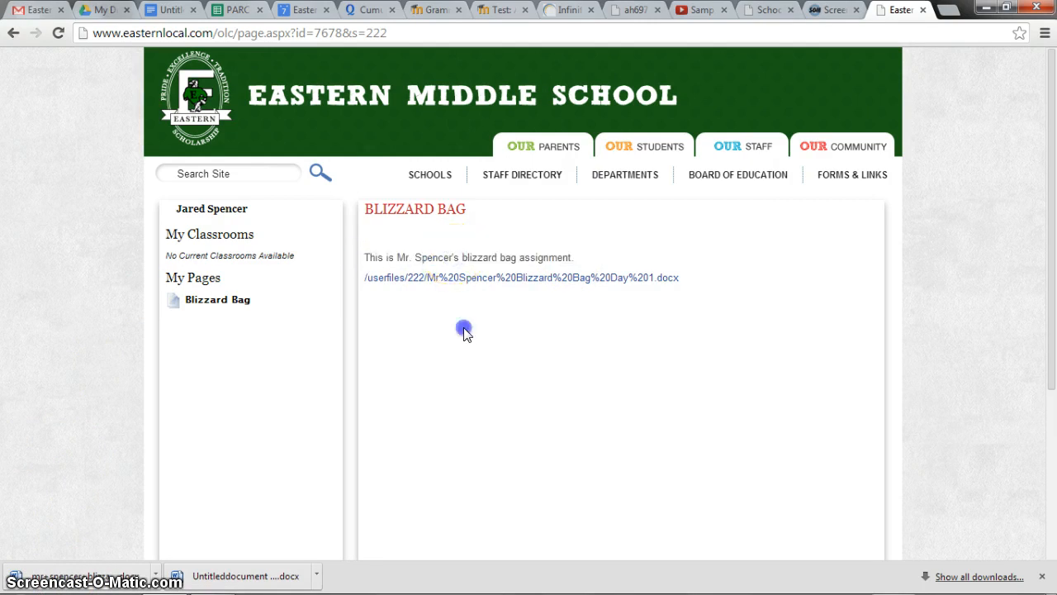